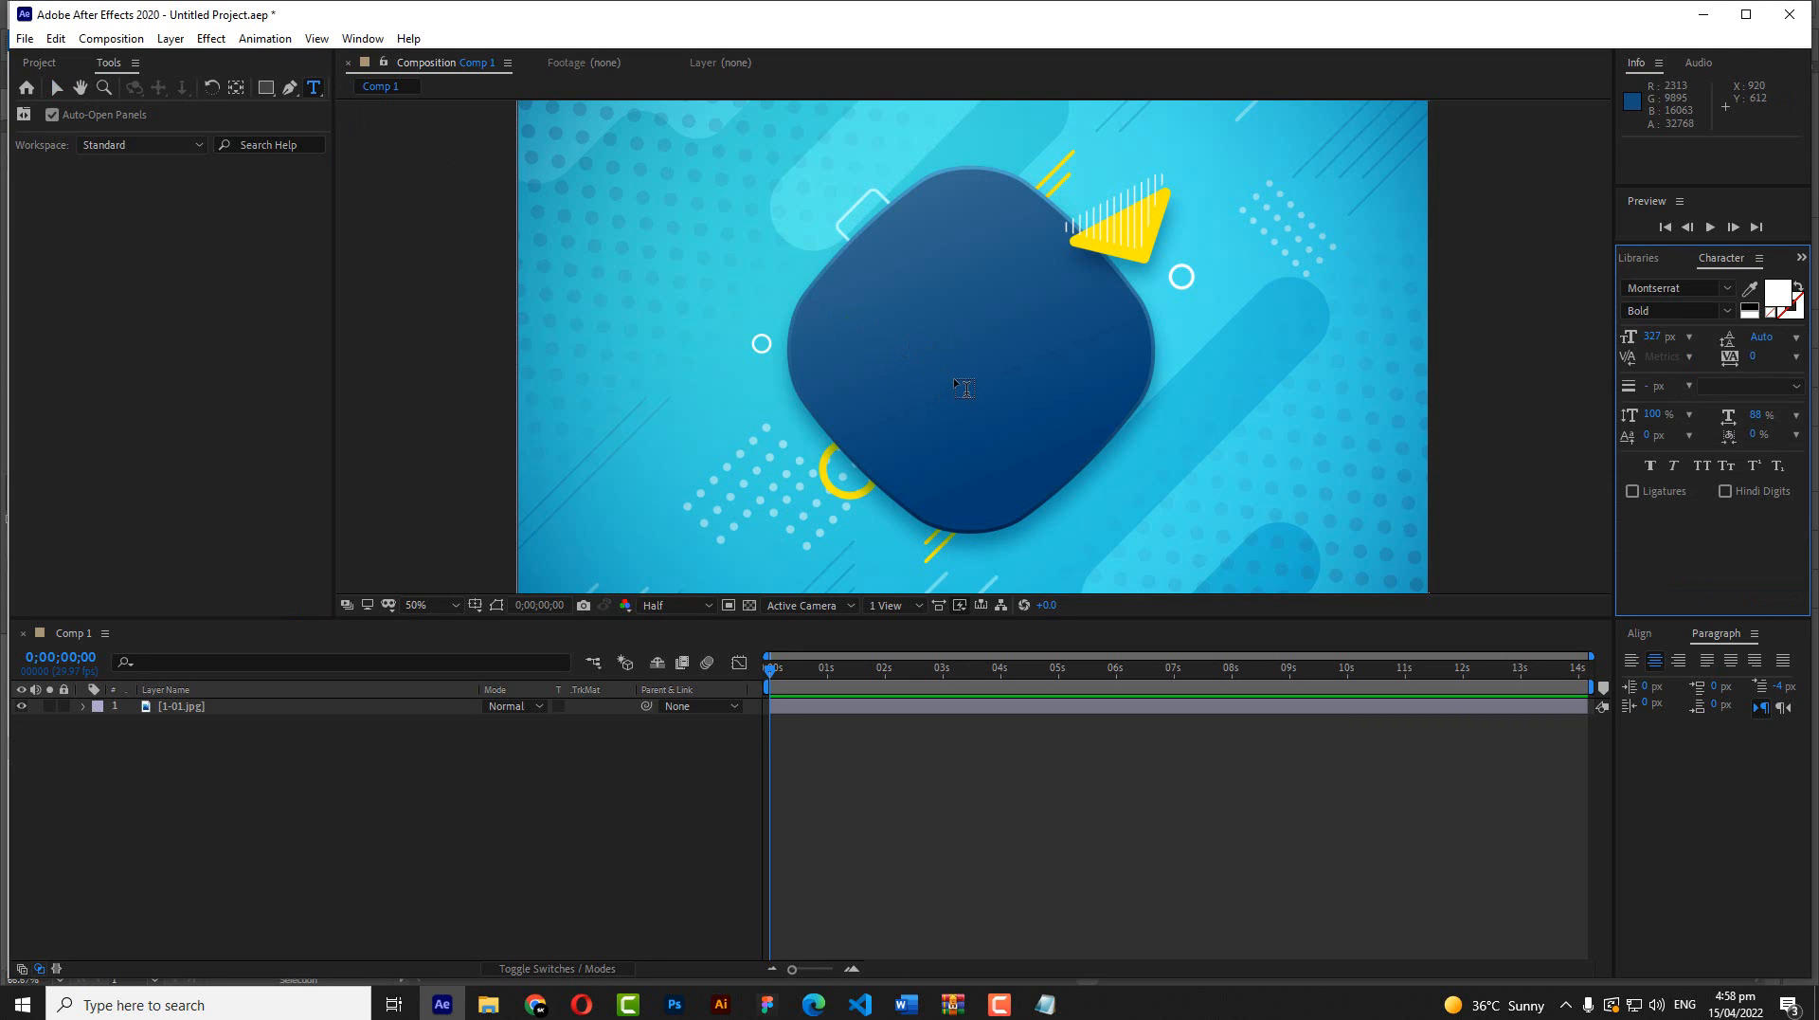
Create a white '0' text layer centred over the blue background and commit it.
type("0")
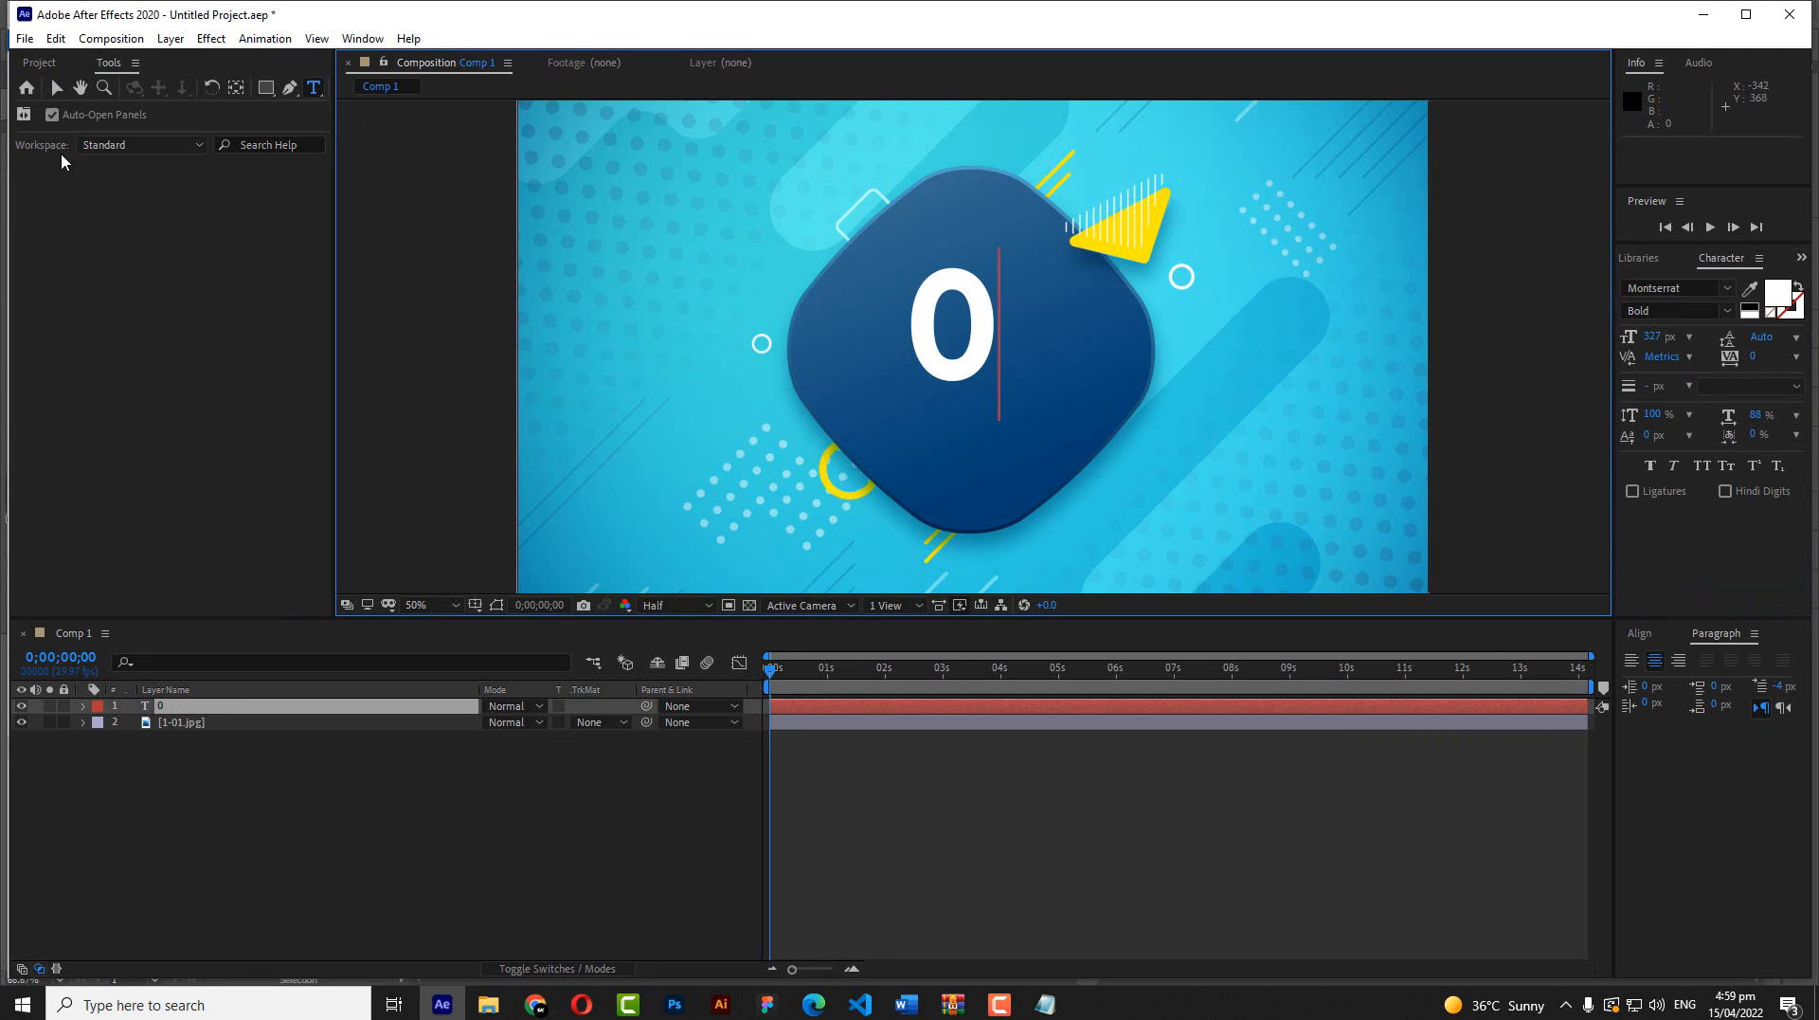
left_click(951, 335)
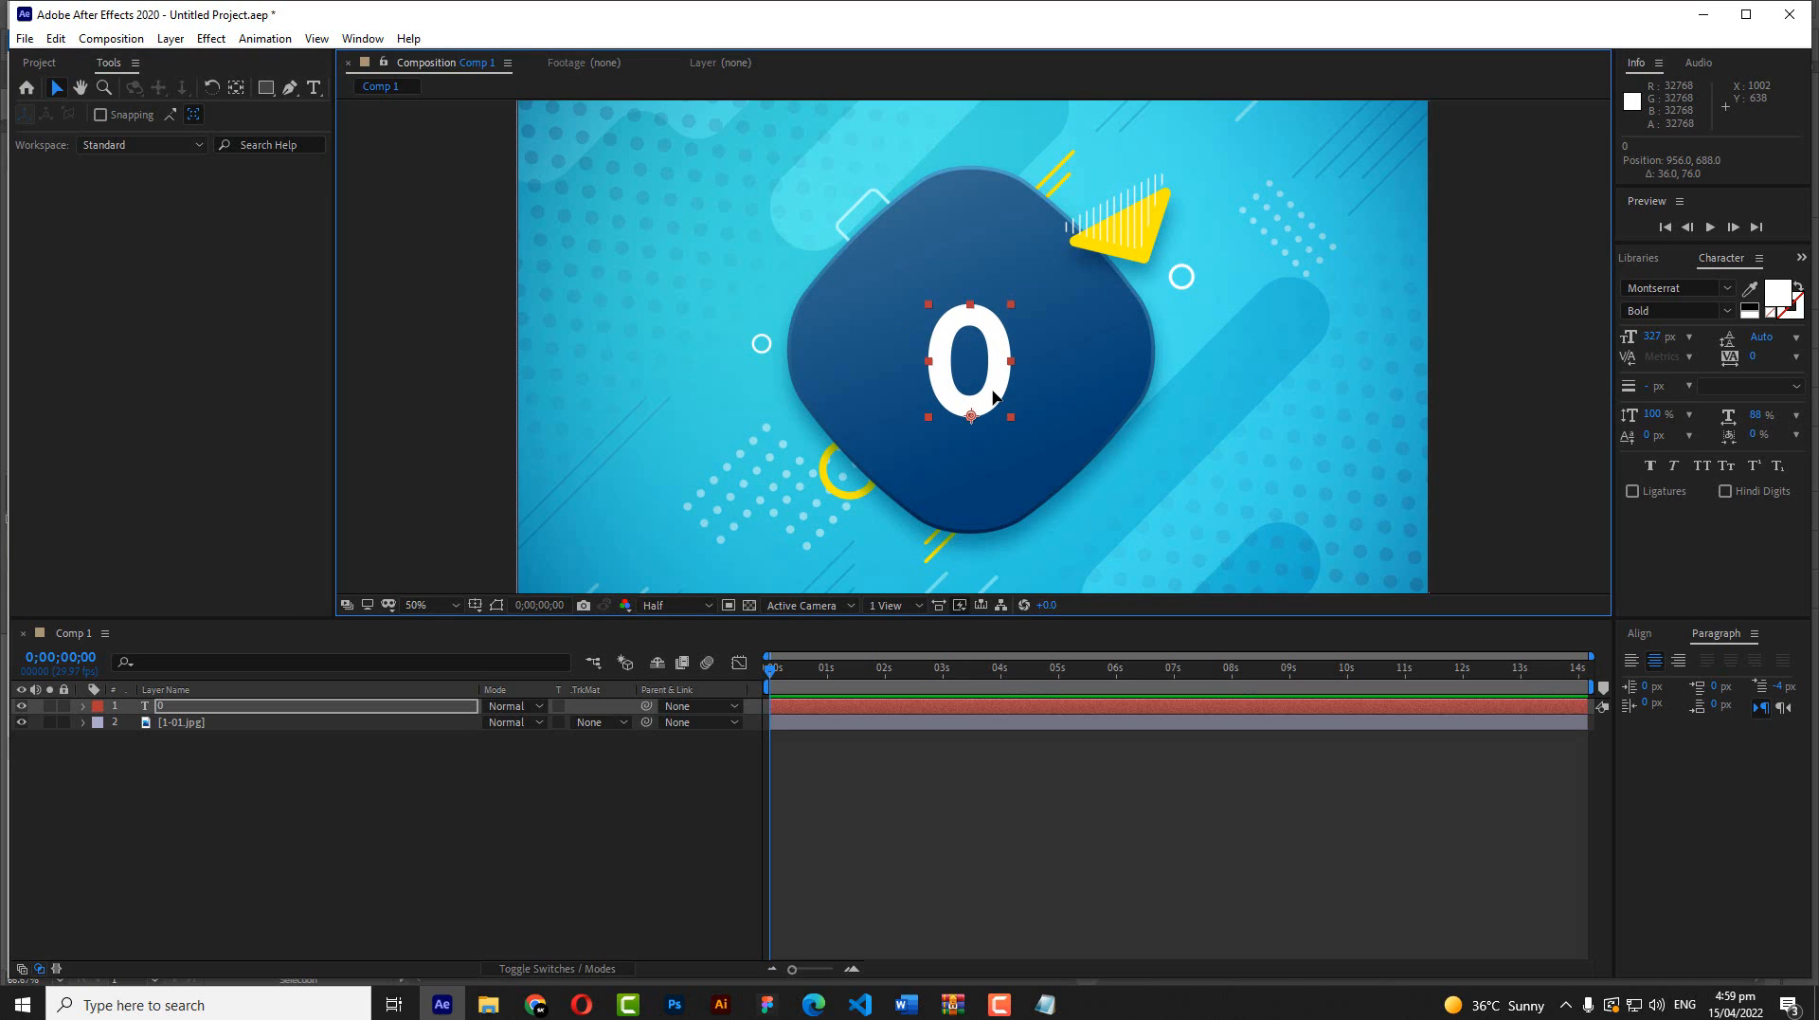
Reveal the text layer's Source Text and apply a Slider Control effect found by searching 'slider'.
left_click(82, 705)
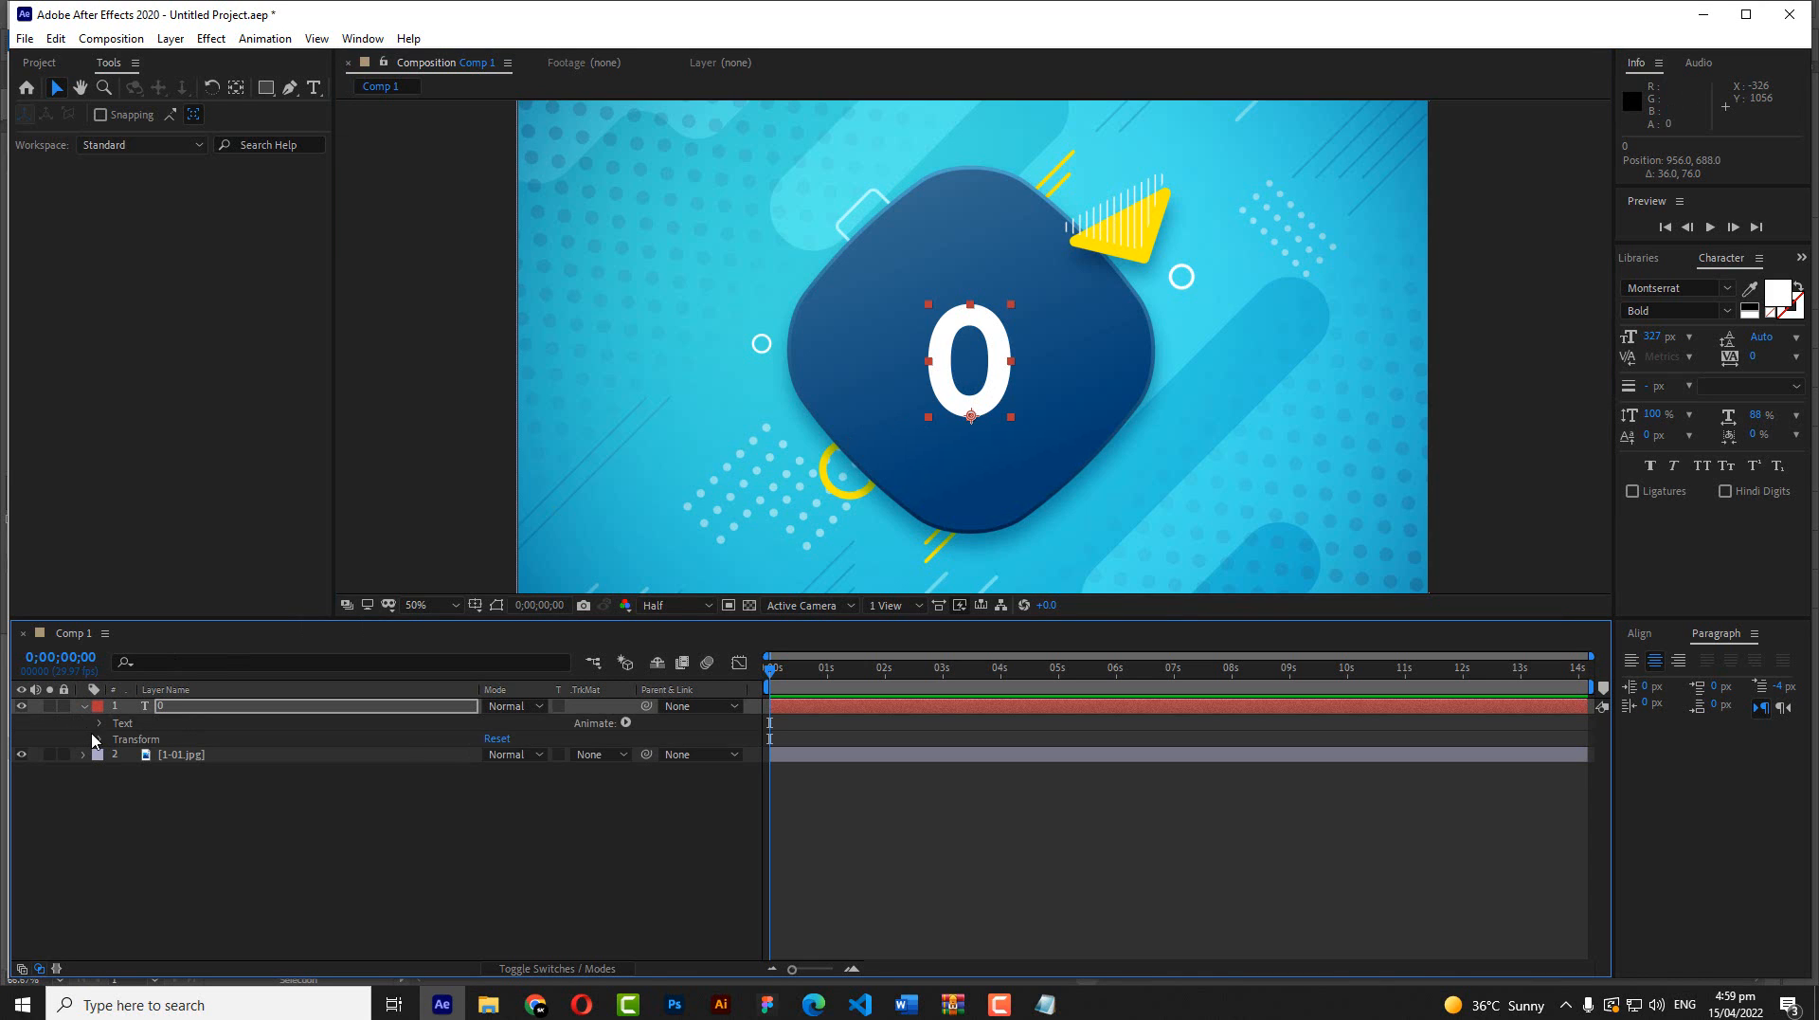
left_click(99, 722)
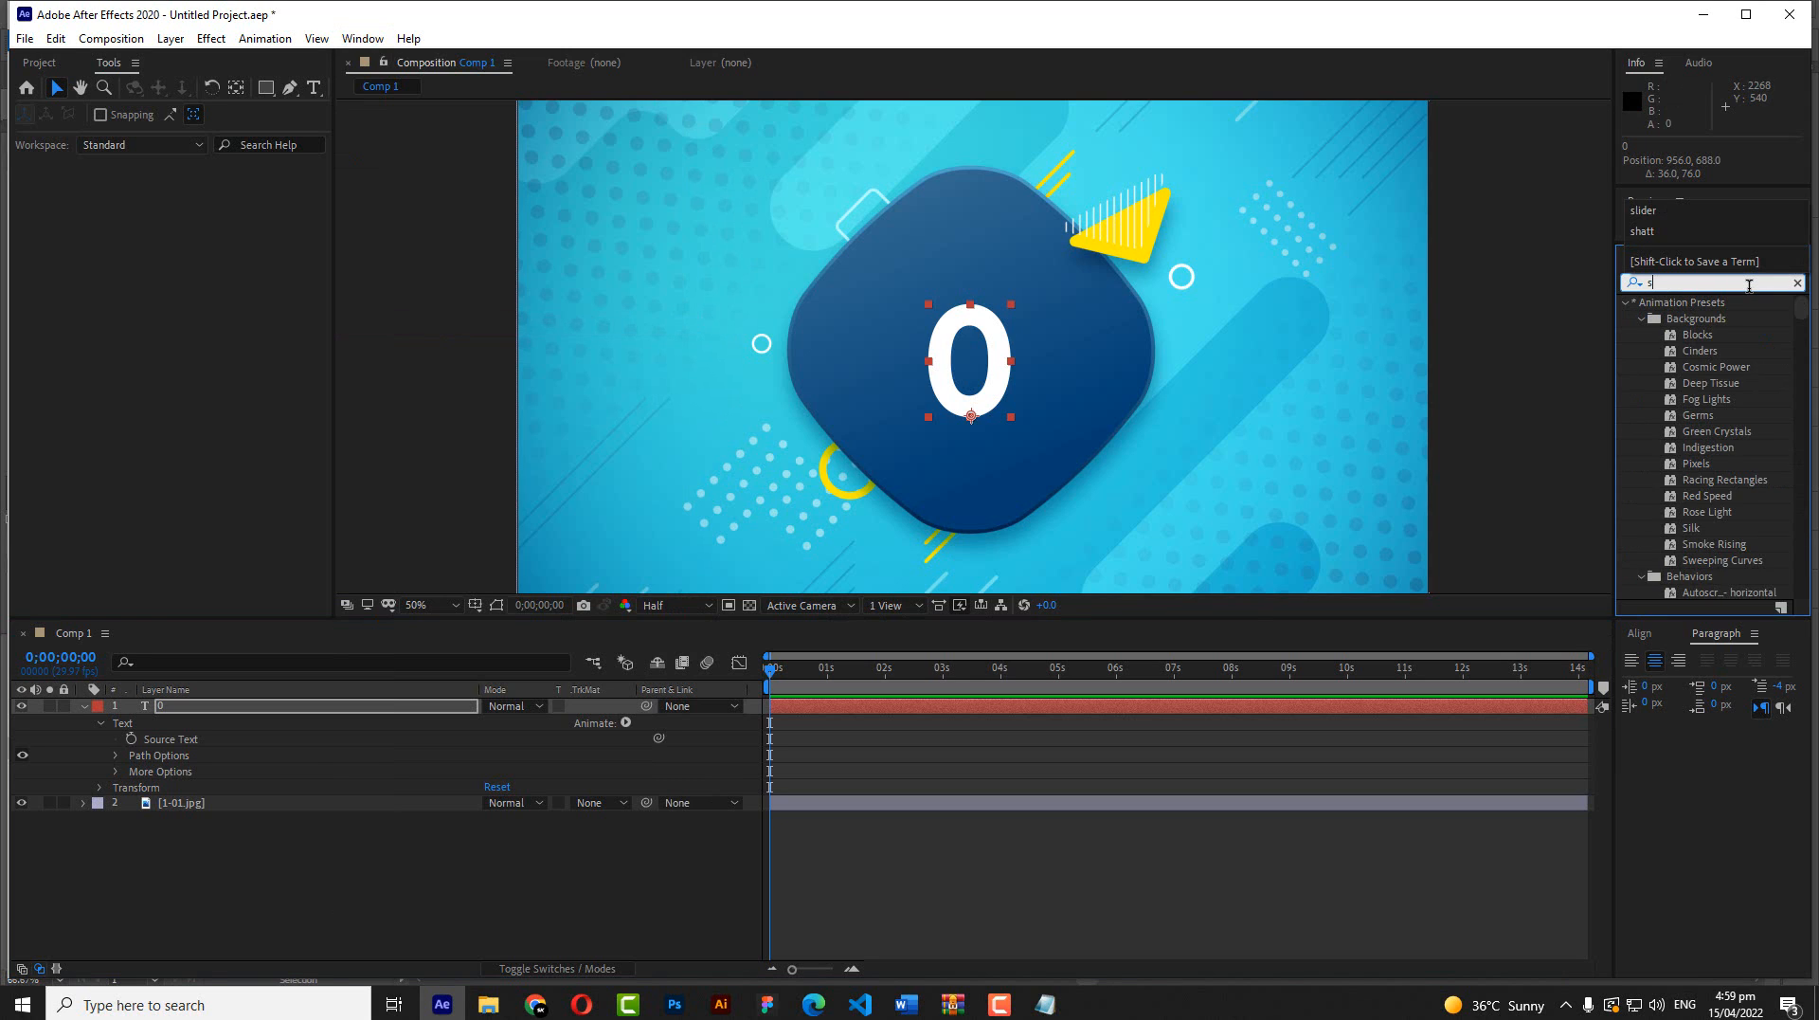
type("lider")
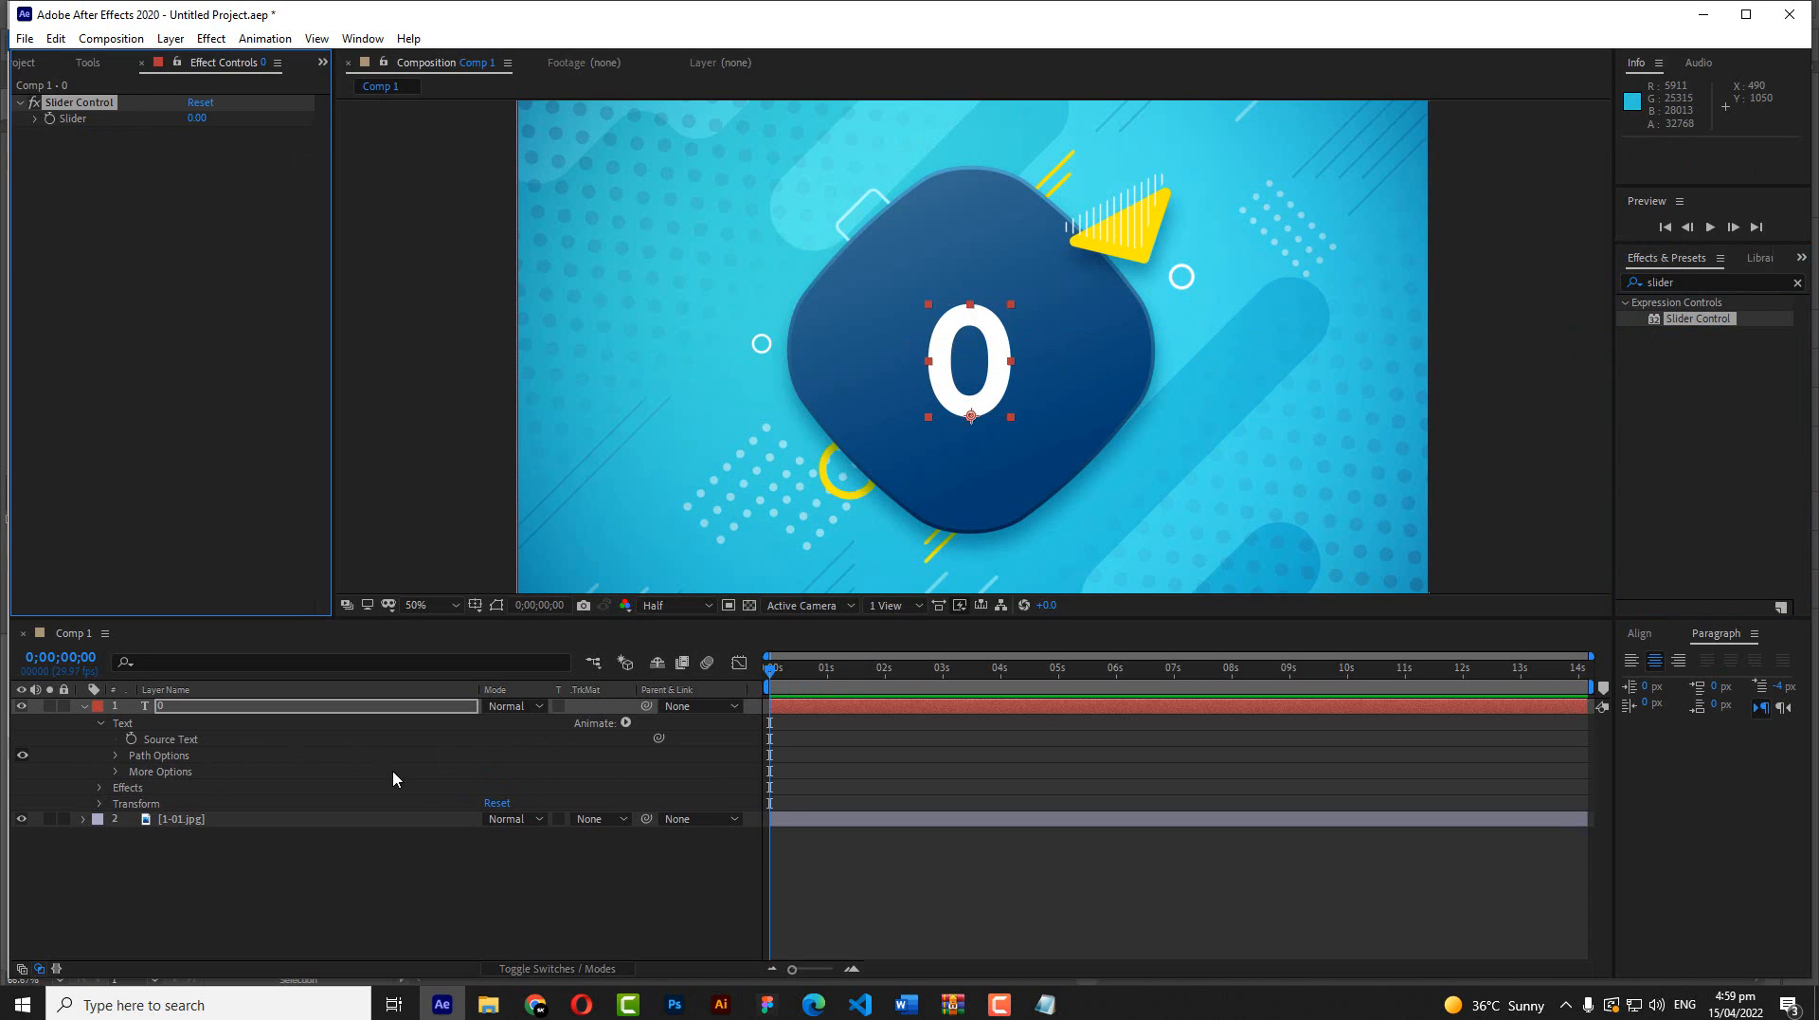
mouse_move(131, 739)
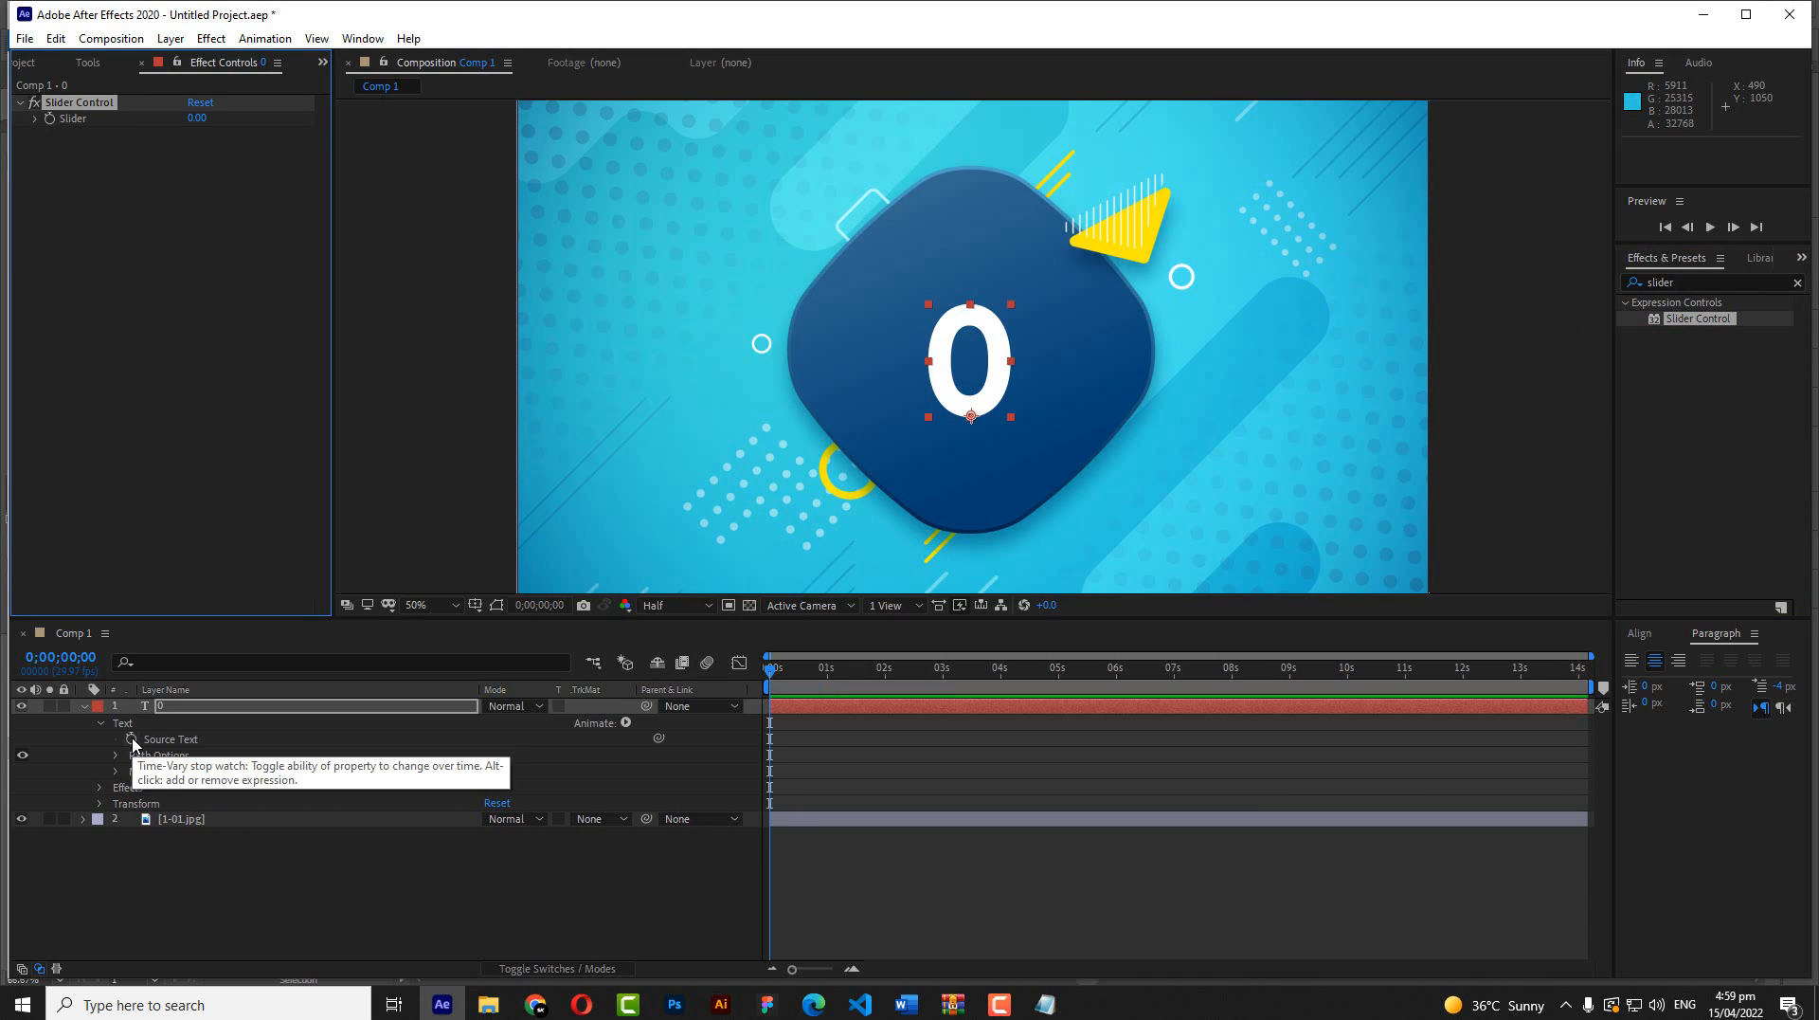